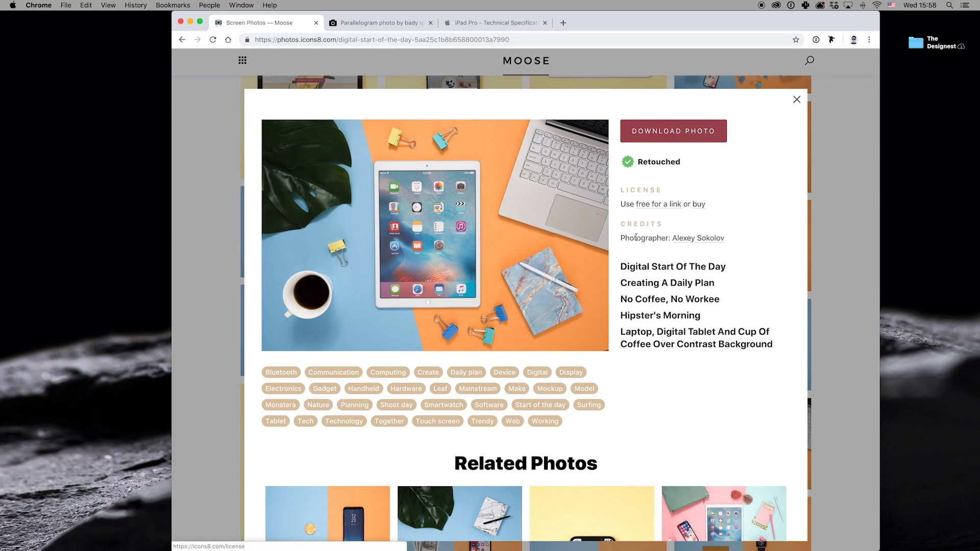
- Download the full-size JPG of the iPad on the blue-and-orange desk from Moose
left_click(673, 131)
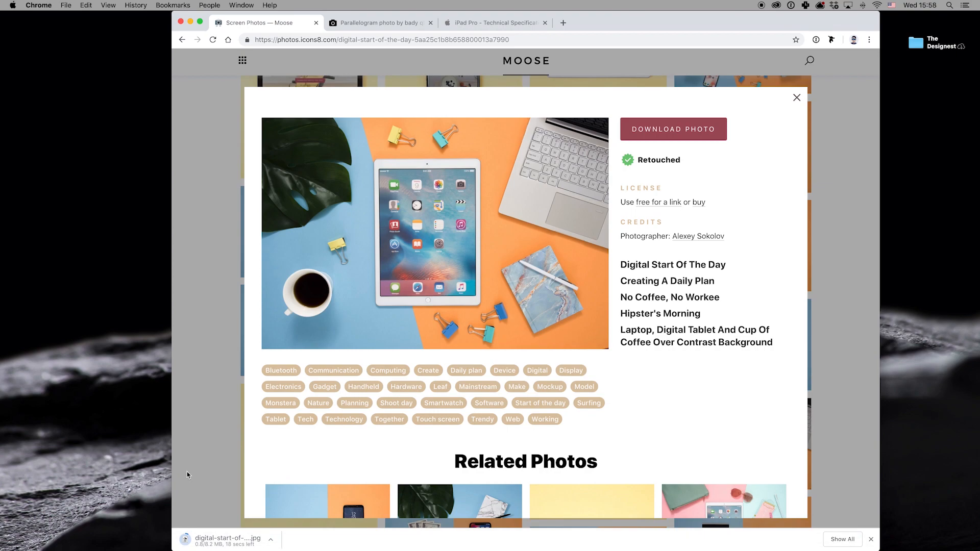
mouse_move(199, 508)
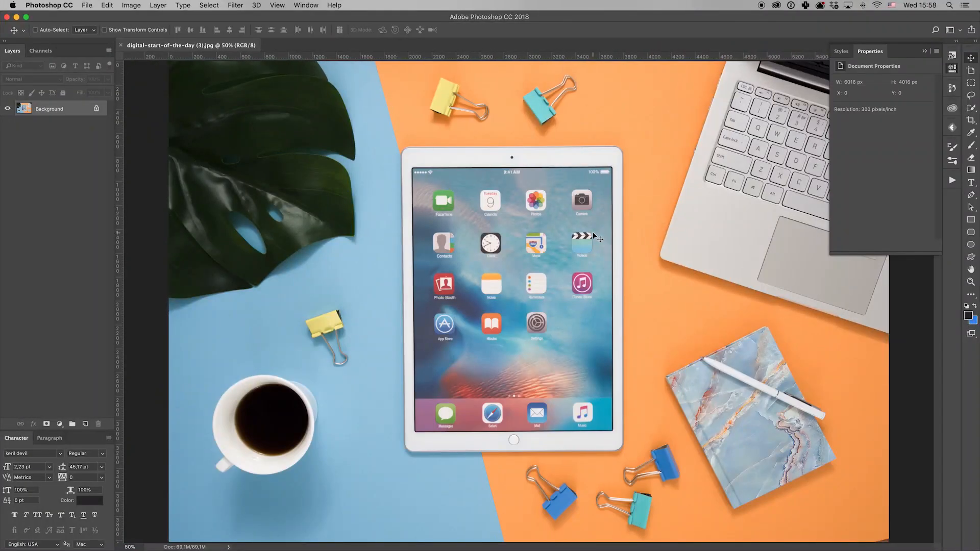
mouse_move(510, 196)
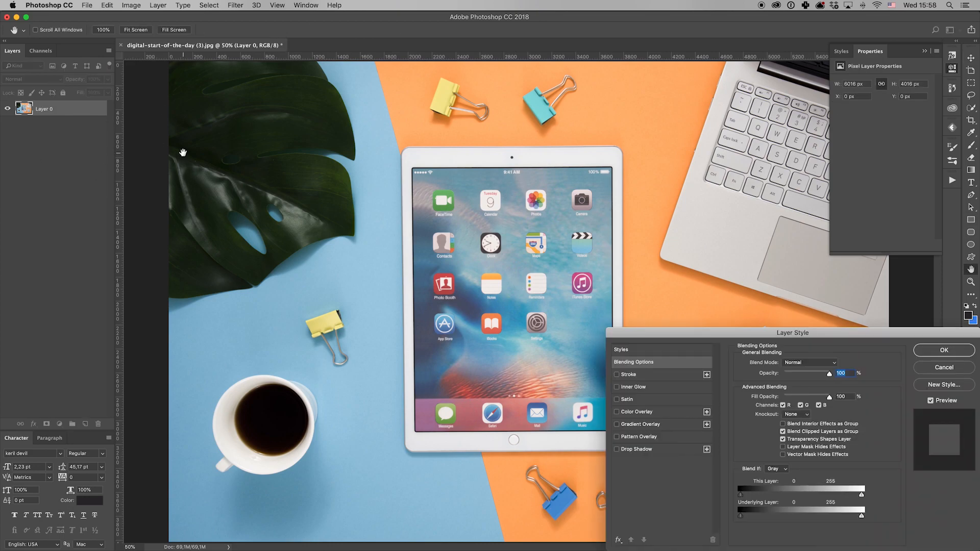
- Create a 1668 × 2224 px rectangle, duplicate it, and name the layers Screen and Black
left_click(943, 350)
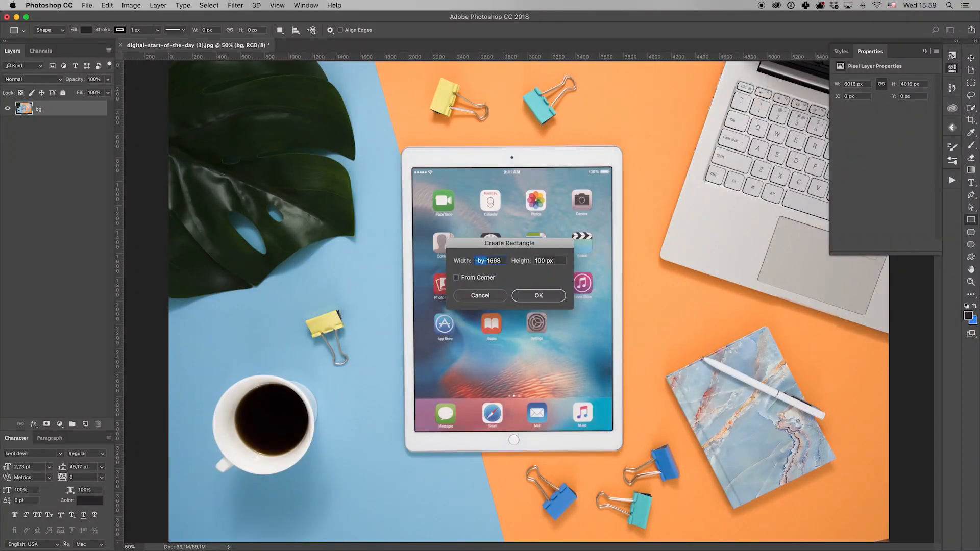
left_click(537, 295)
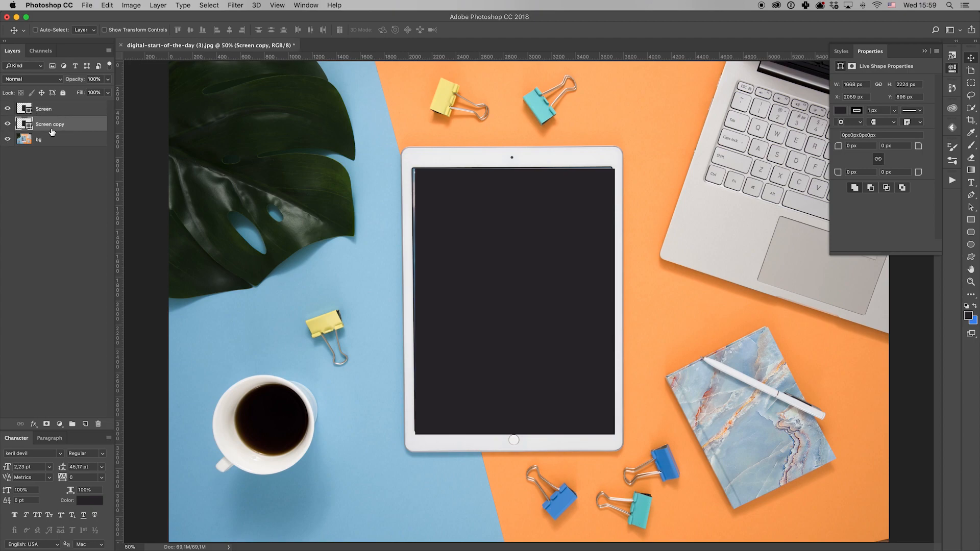
double_click(49, 123)
type("Black")
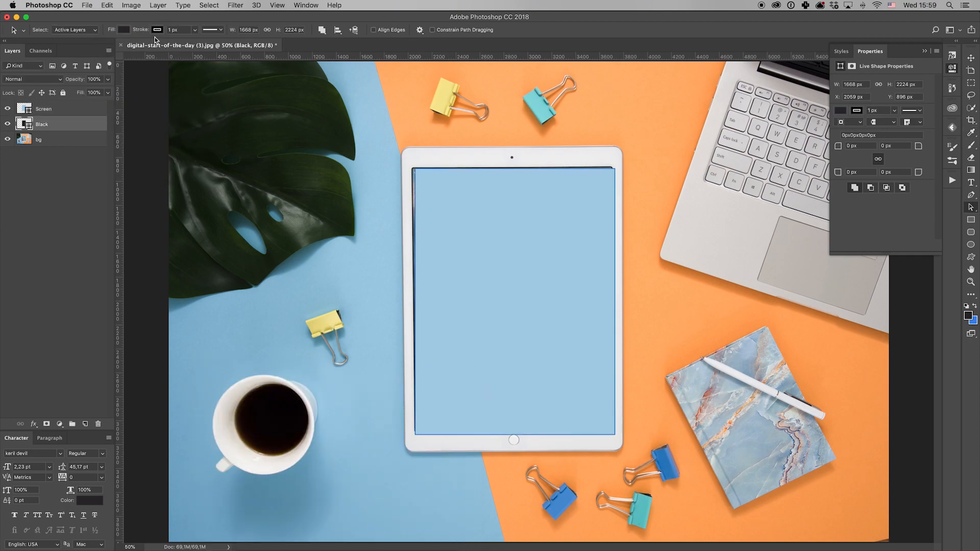
- Round the screen rectangles' corners to 8 px via the Properties panel's Live Shape radius
left_click(44, 109)
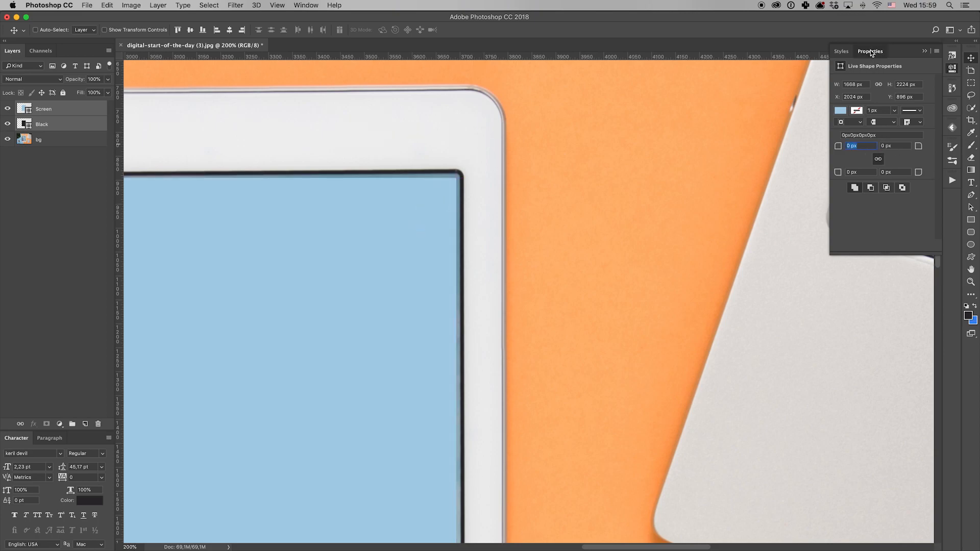
left_click(306, 5)
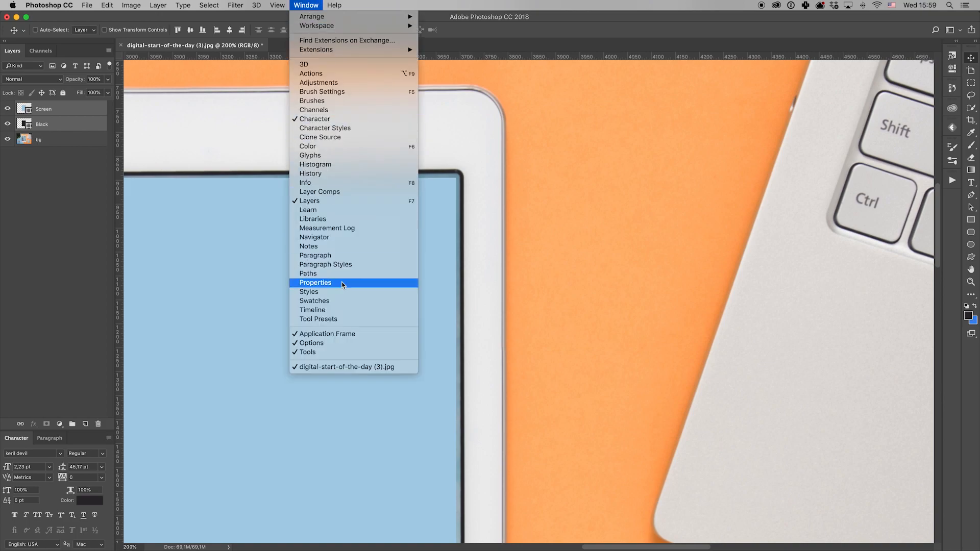
left_click(315, 282)
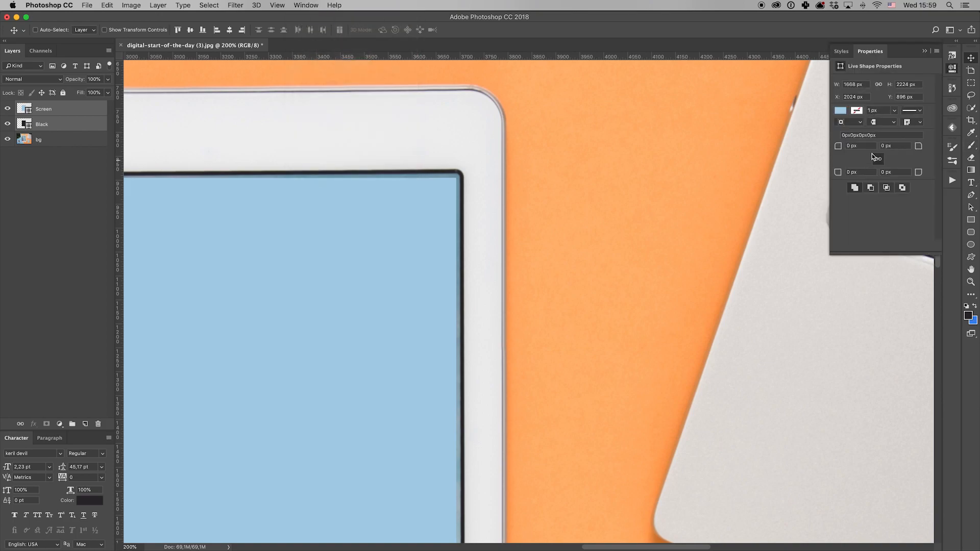
left_click(861, 146)
type("10")
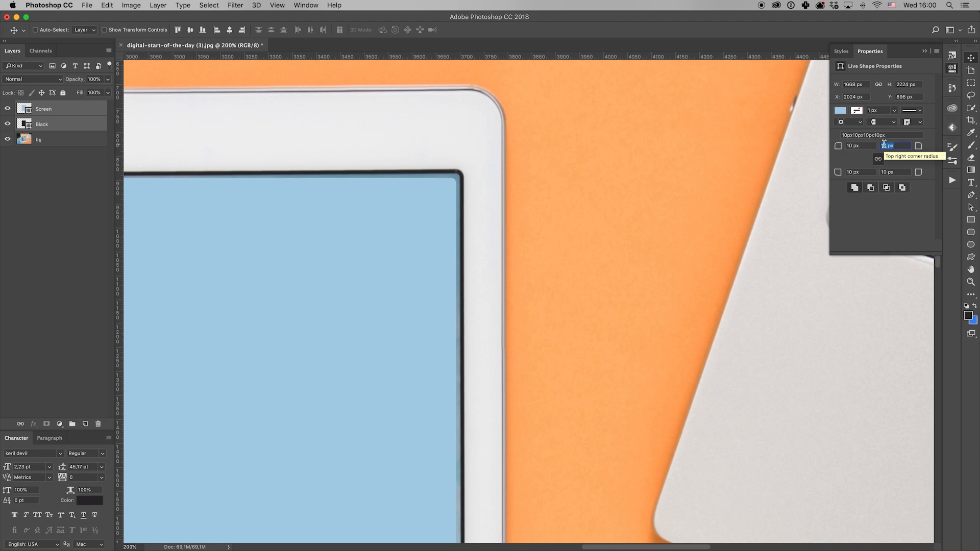
type("20")
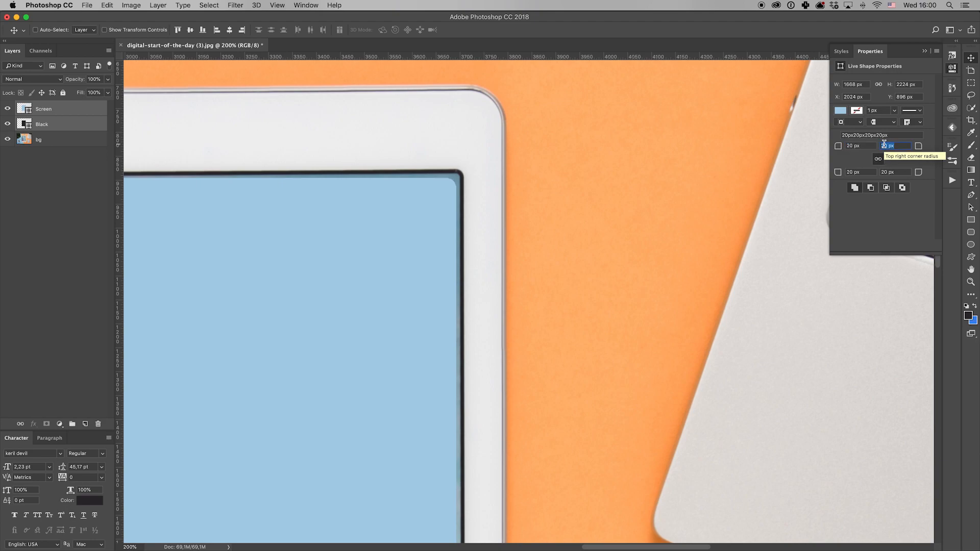
type("12")
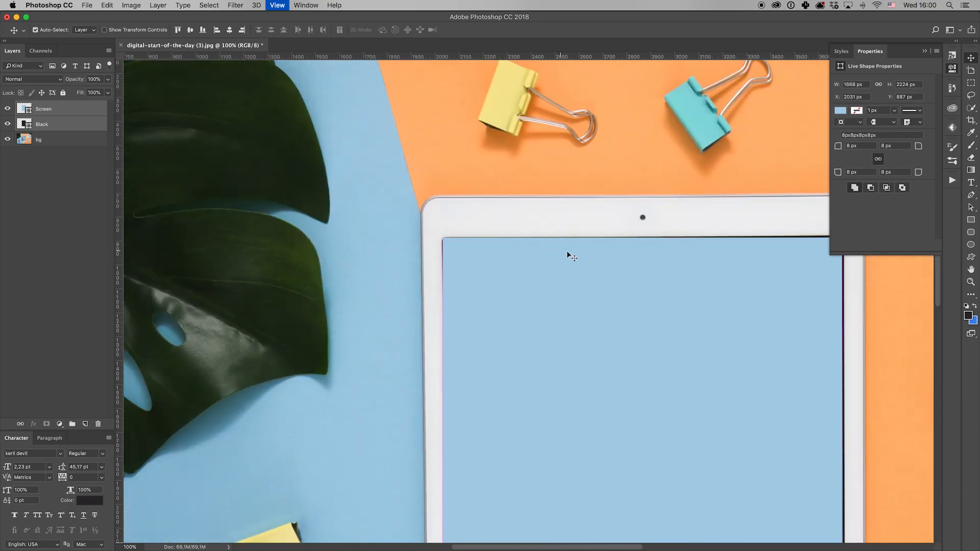
- Convert the Screen and Black rectangle layers into smart objects
left_click(43, 109)
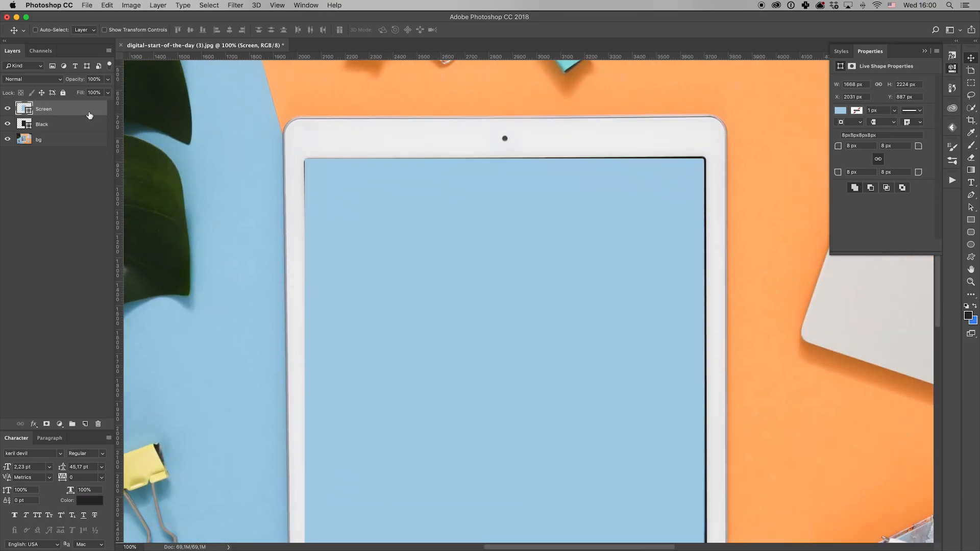
right_click(43, 109)
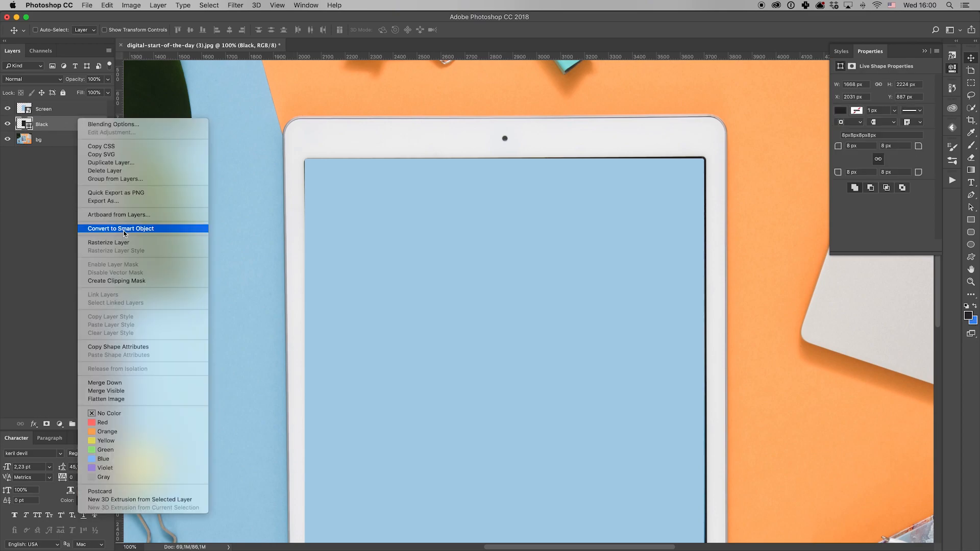
left_click(120, 228)
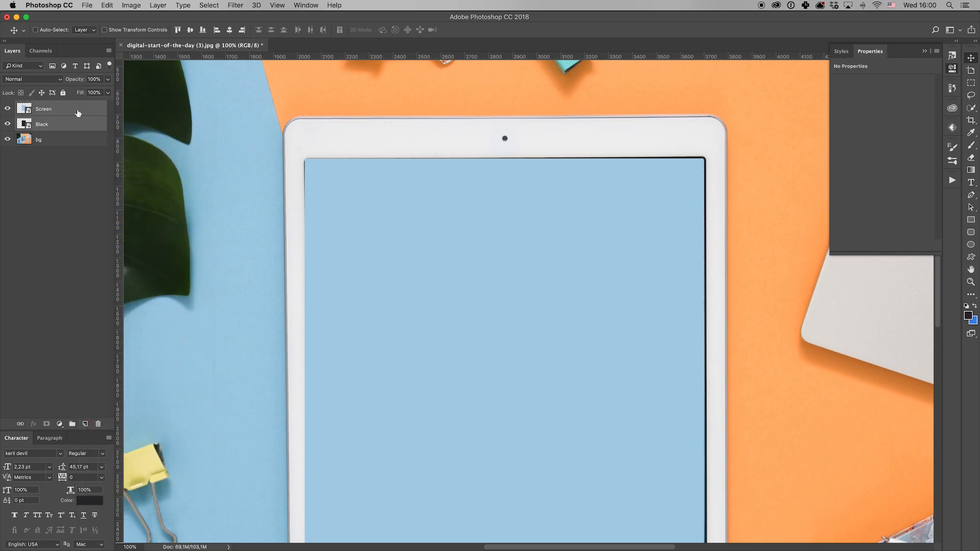
- Free-transform Black to 1673 × 2211 px so it fills the iPad screen edges
scroll("down", 3)
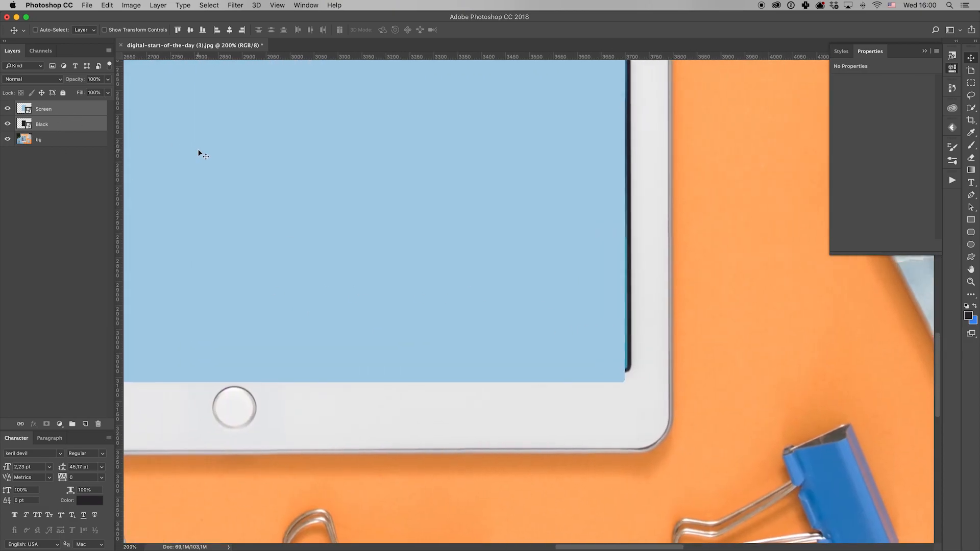
right_click(447, 239)
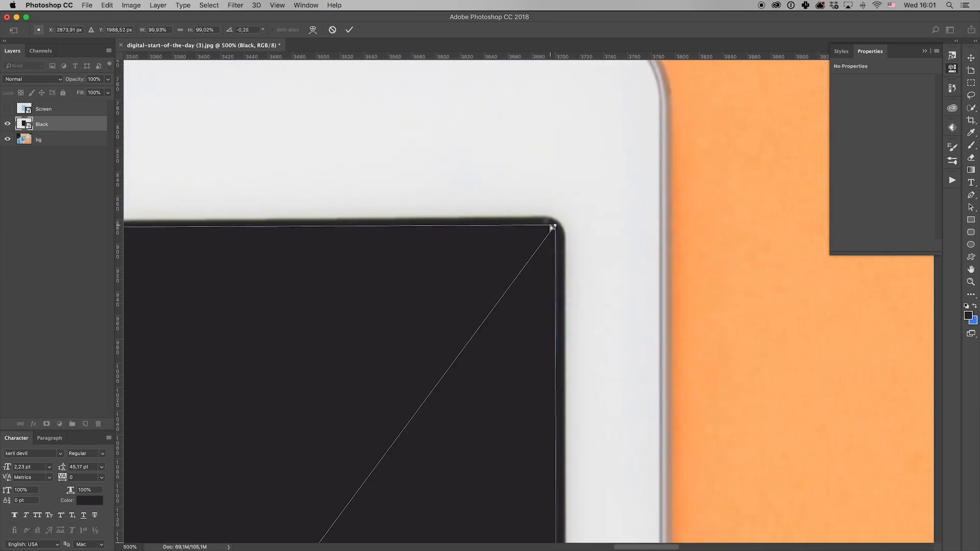
left_click_drag(551, 226, 558, 225)
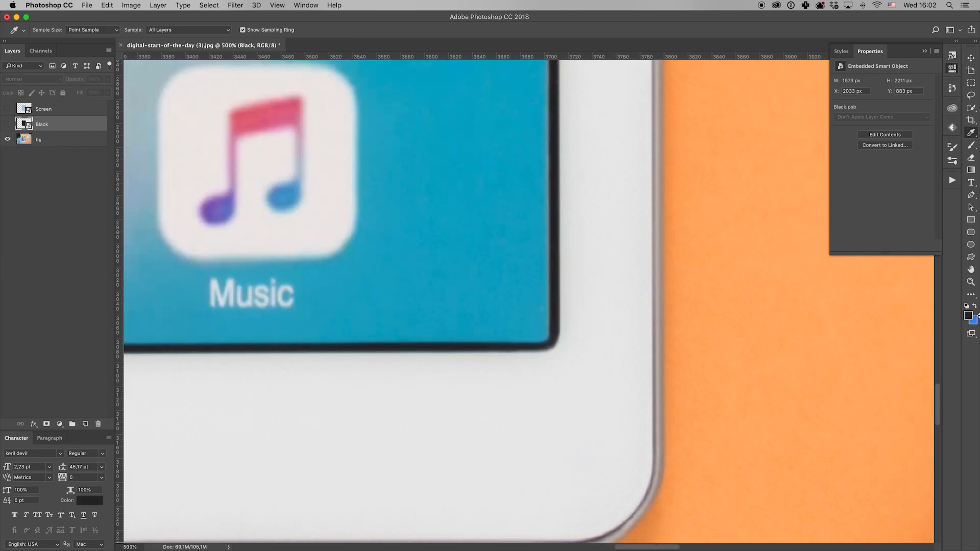
- Apply a small Gaussian Blur to Black and stretch its corner into the iPad screen
left_click(8, 124)
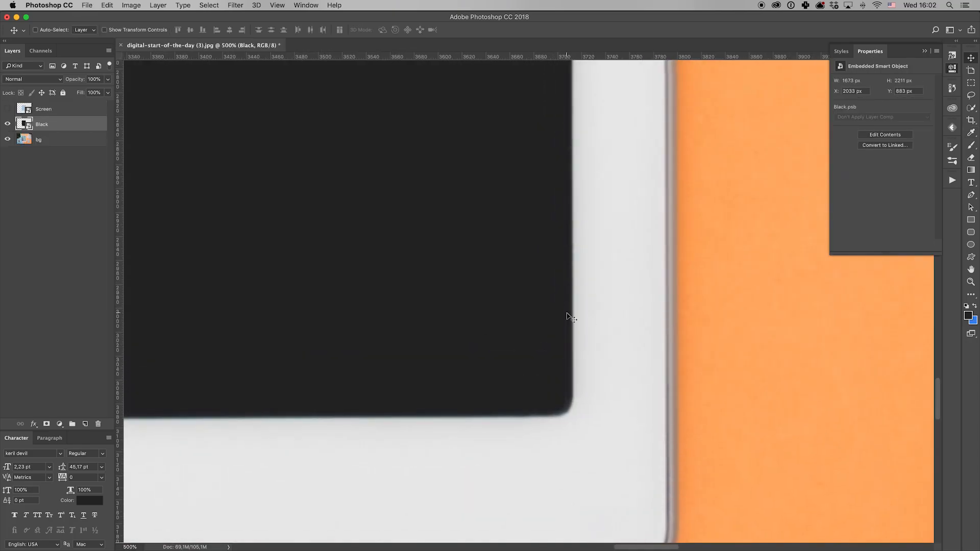
left_click(235, 5)
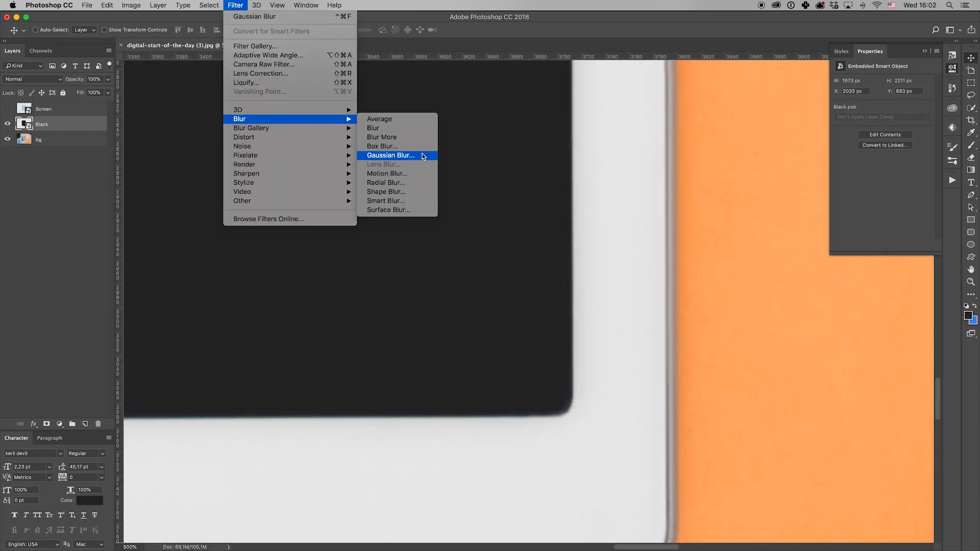
left_click(390, 155)
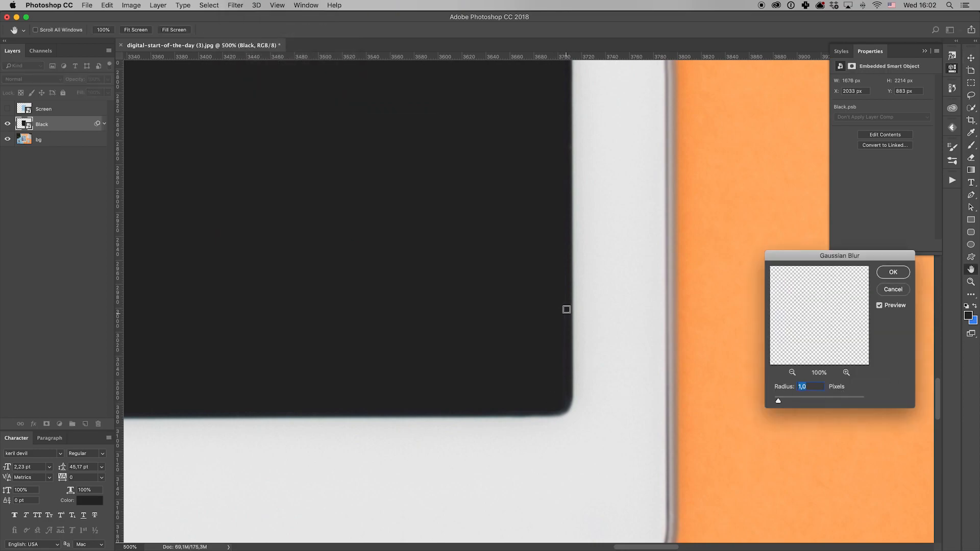
left_click_drag(778, 401, 785, 401)
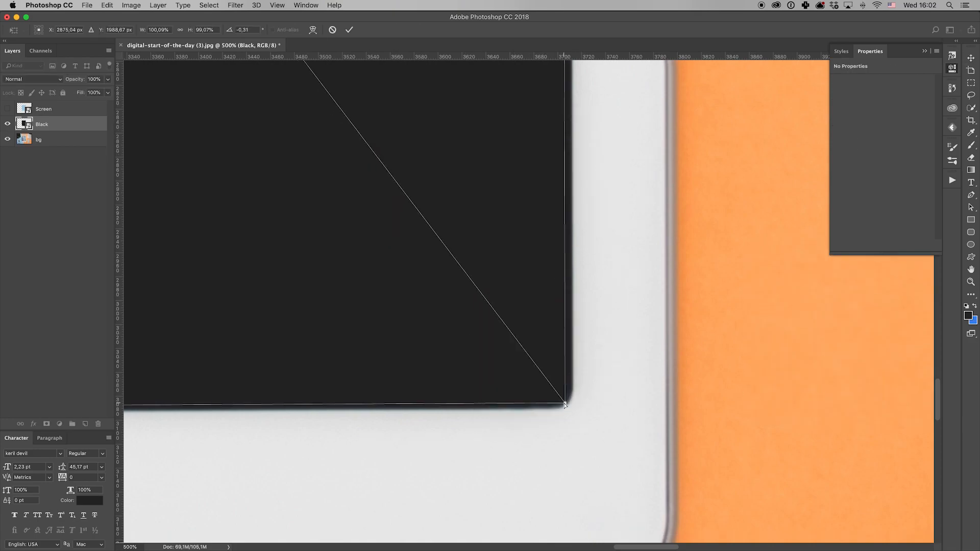
left_click_drag(566, 404, 567, 405)
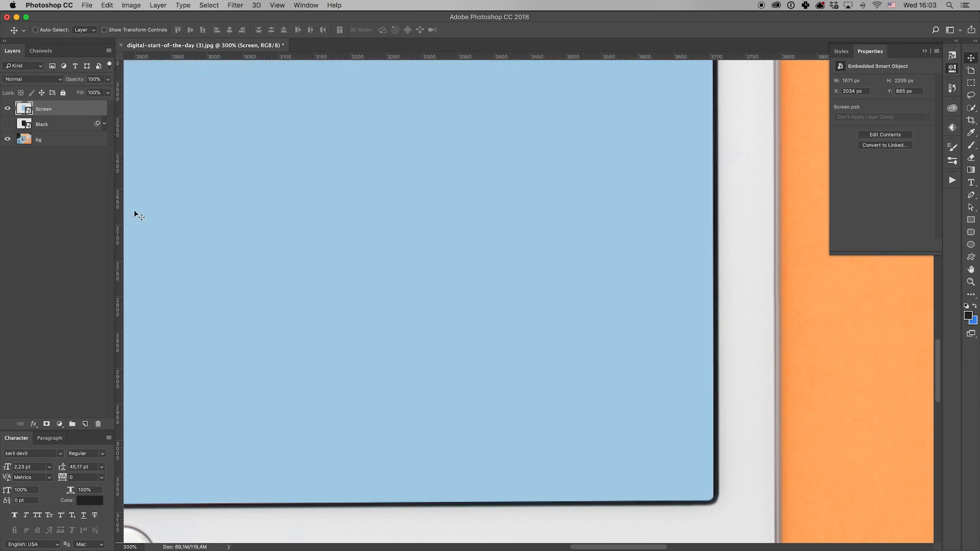
- Give the Screen layer a very slight Gaussian Blur of about 0.5 px radius
scroll("down", 3)
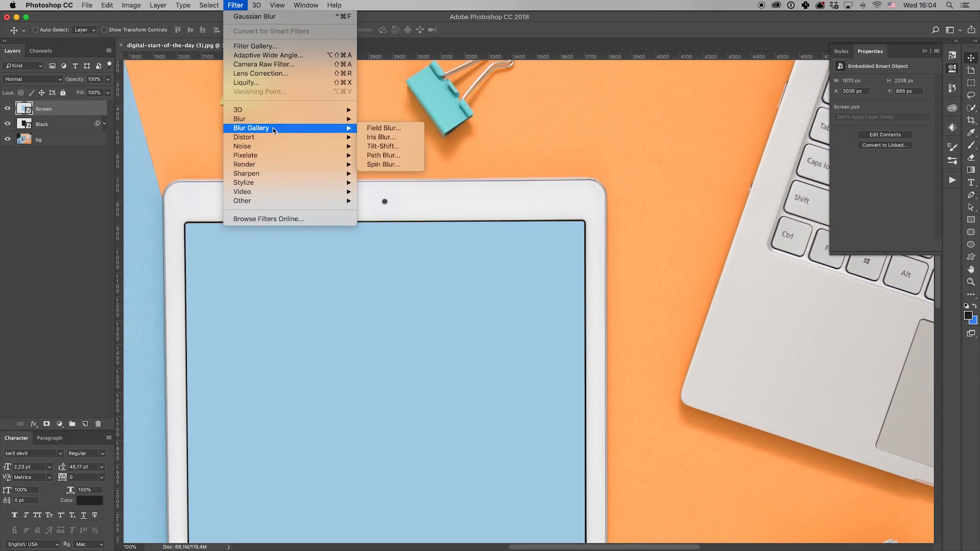
mouse_move(240, 119)
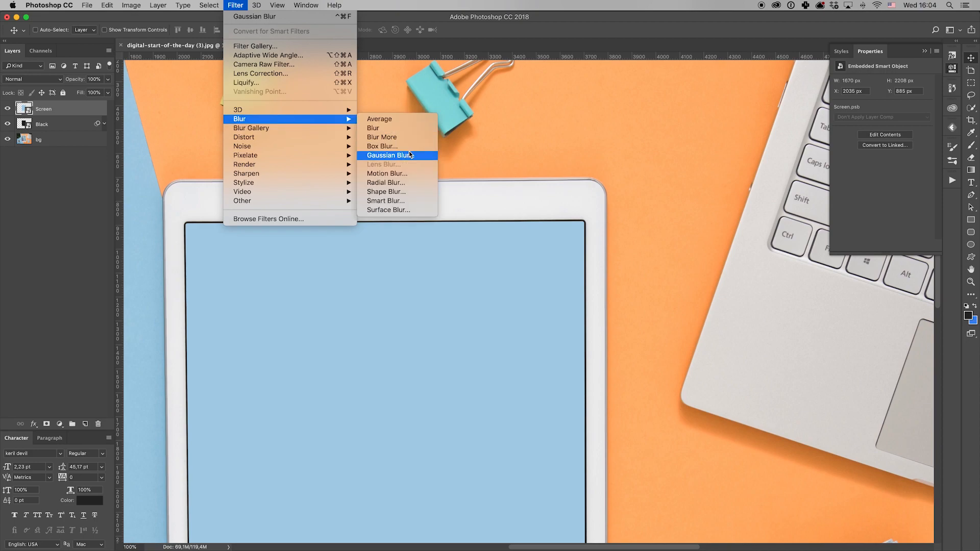
left_click(390, 155)
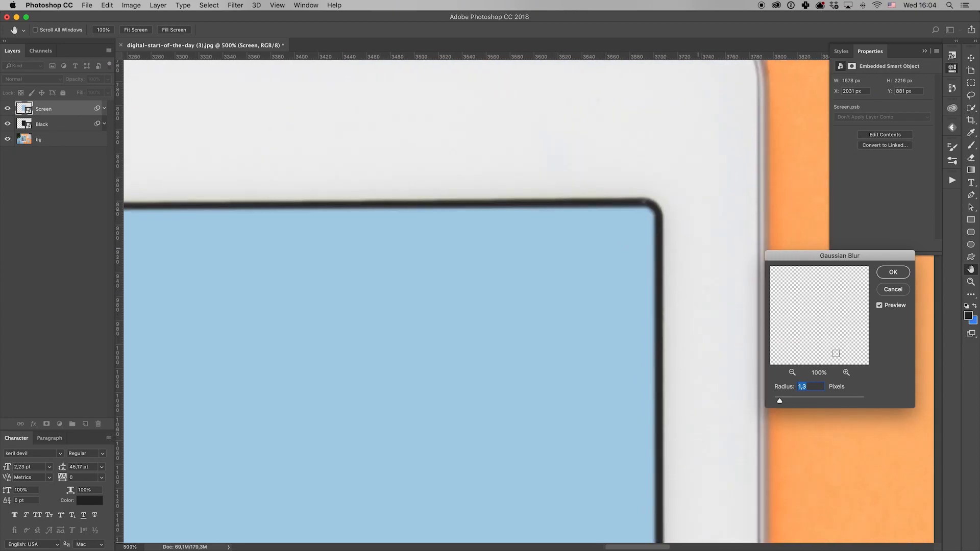
scroll("right", 3)
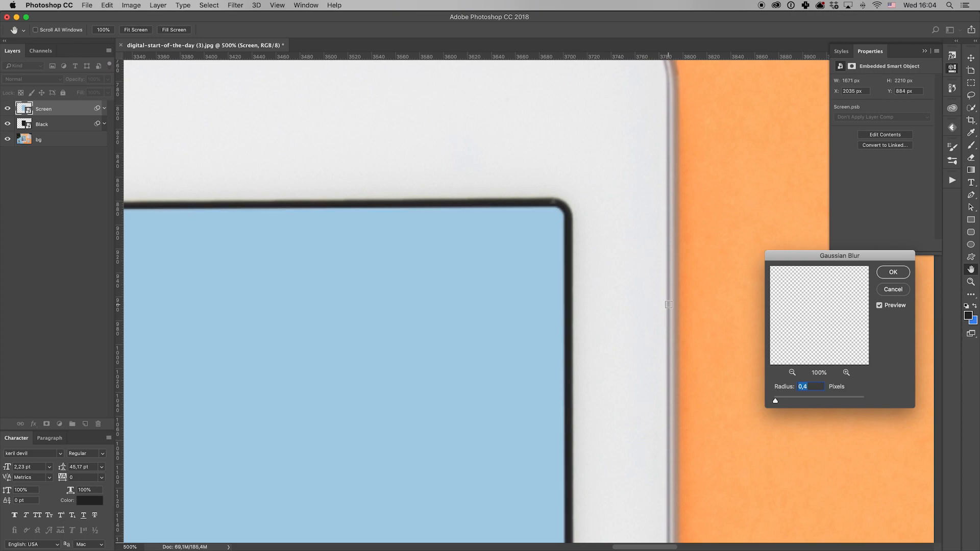
type("0,1")
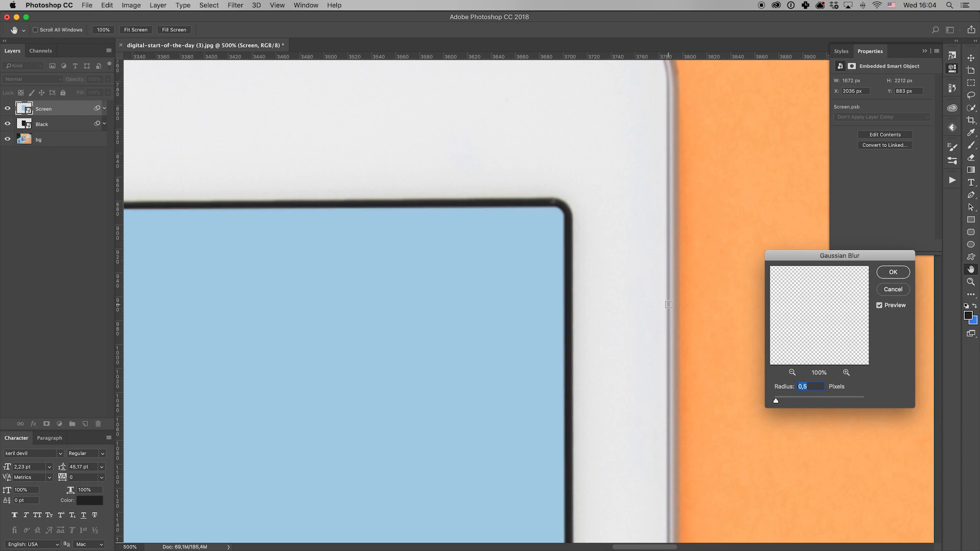
left_click(891, 272)
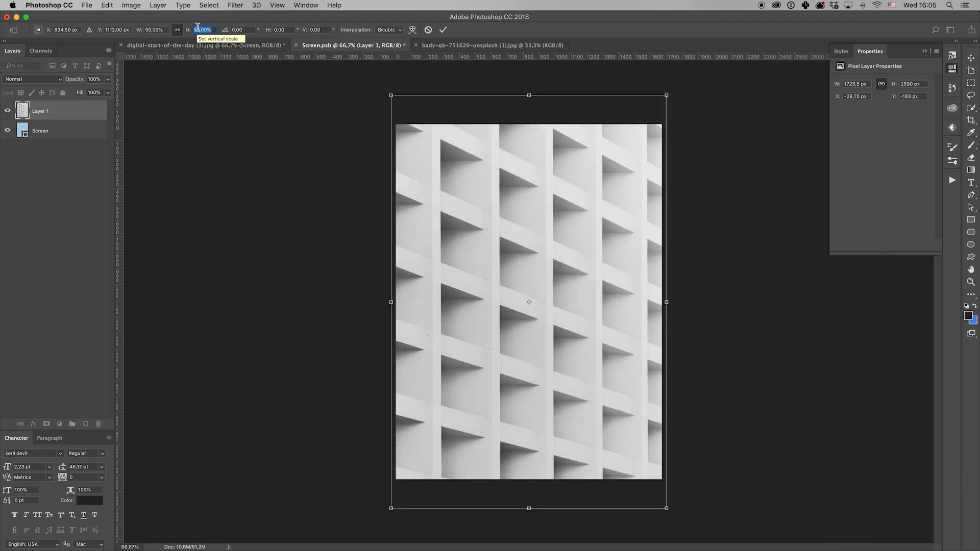
- Scale the pasted architectural photo to 99% and commit it inside Screen.psb
type("99")
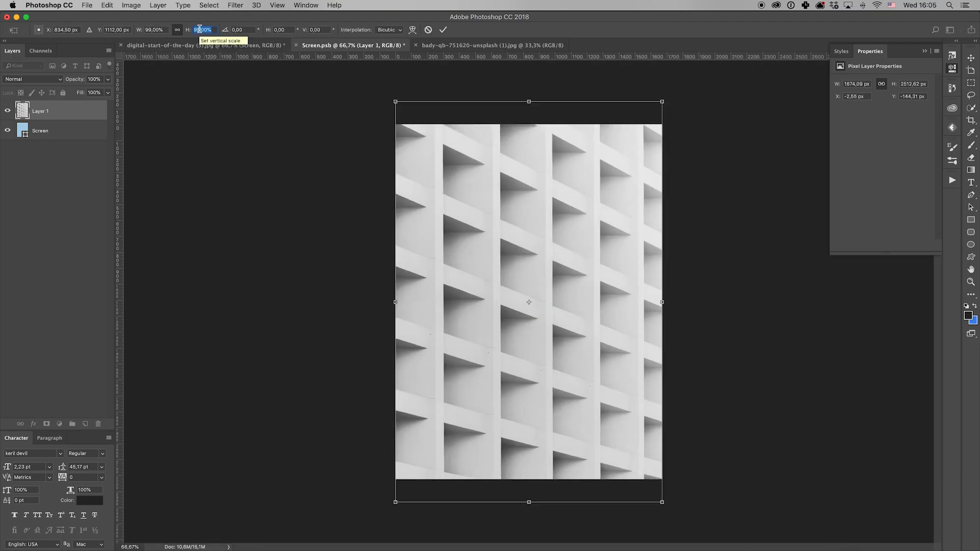
left_click(162, 45)
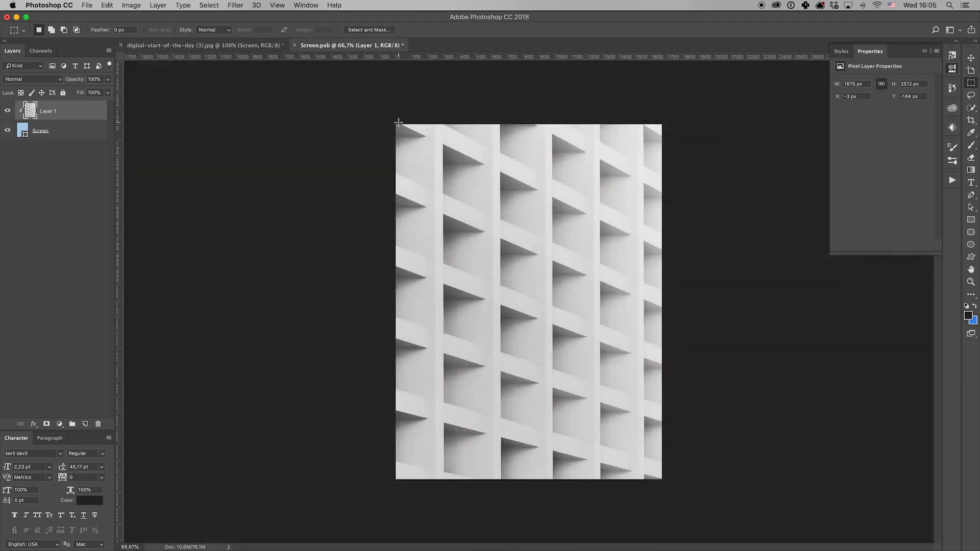
- Return to the updated mockup and set the Screen layer's opacity to 95%
left_click(200, 45)
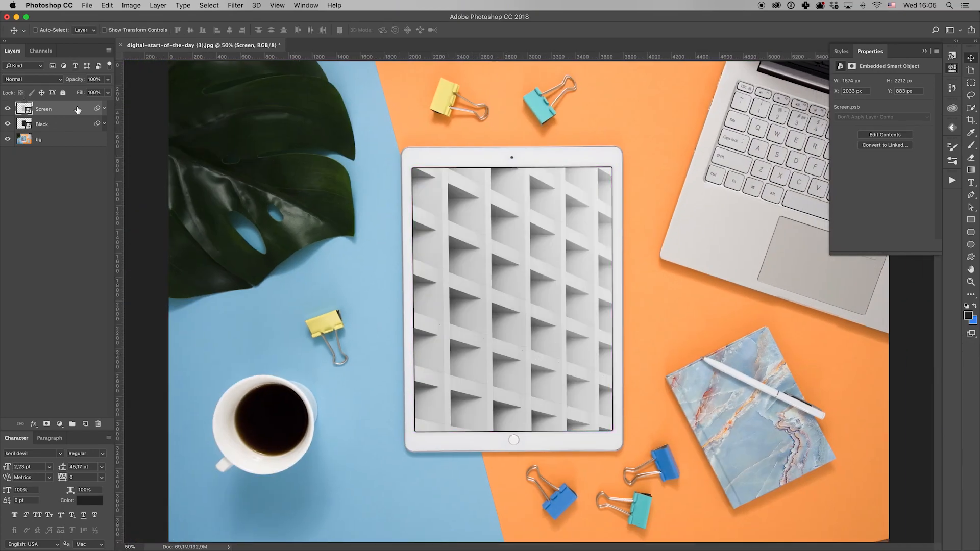
mouse_move(77, 112)
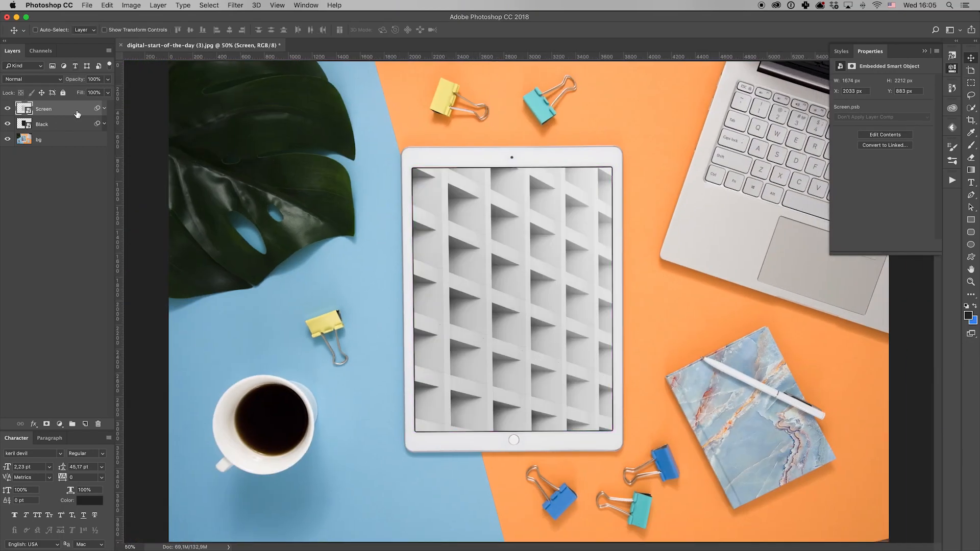
left_click(93, 79)
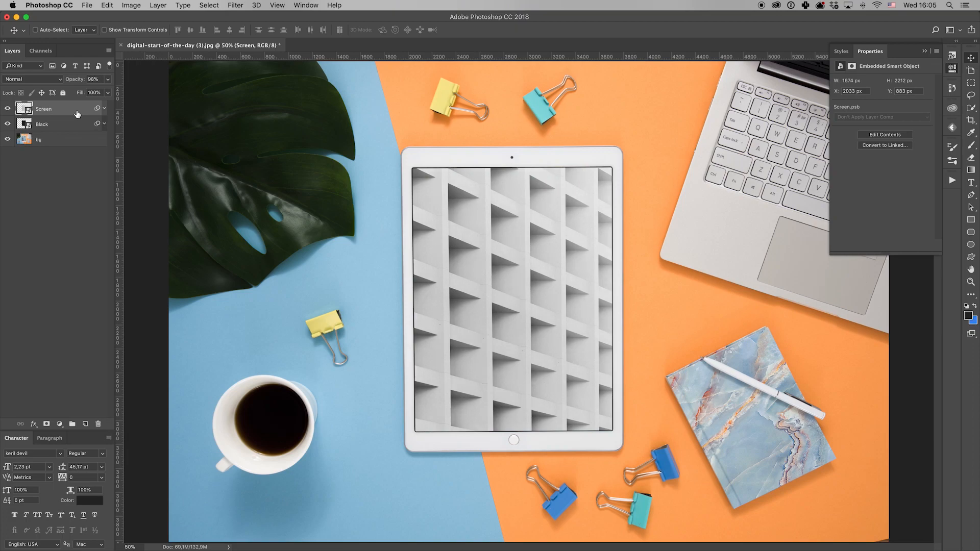
left_click(84, 79)
type("82")
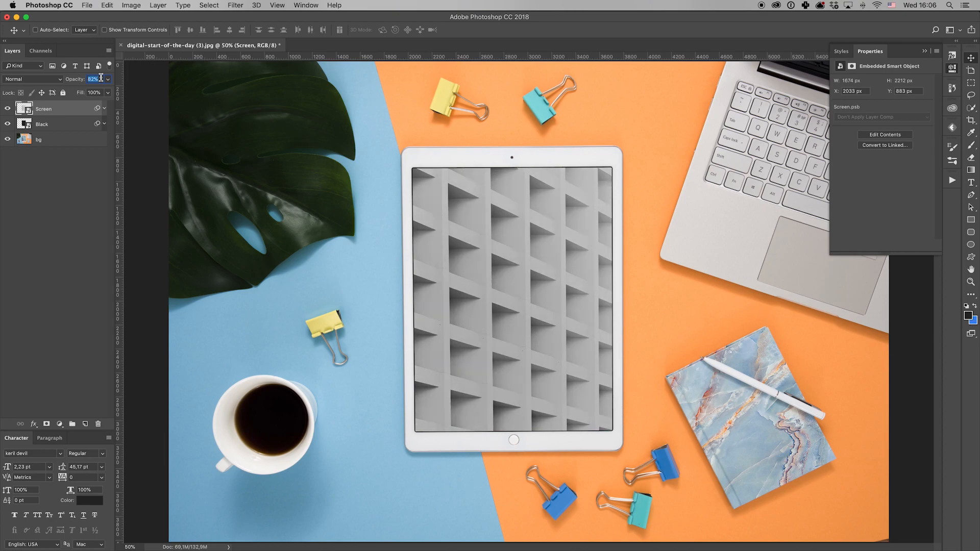
type("95%")
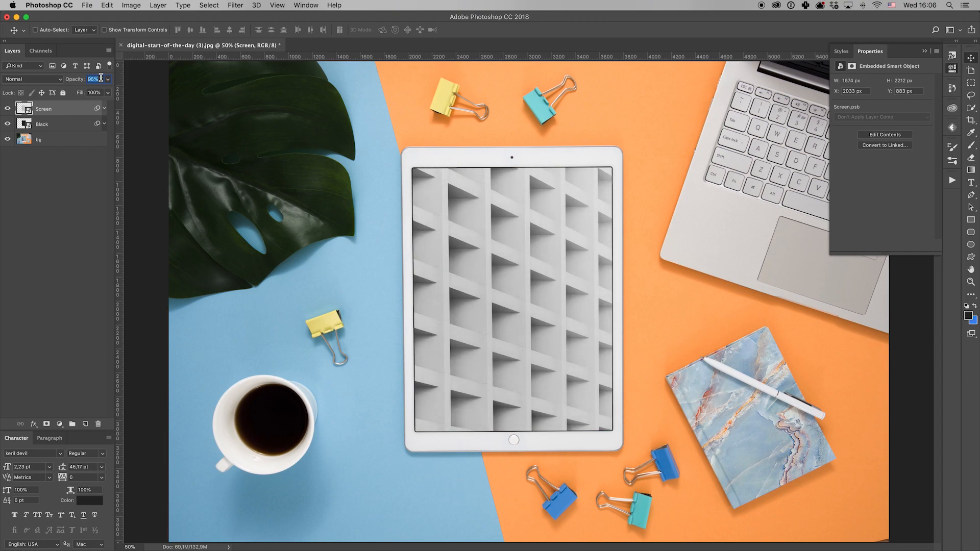